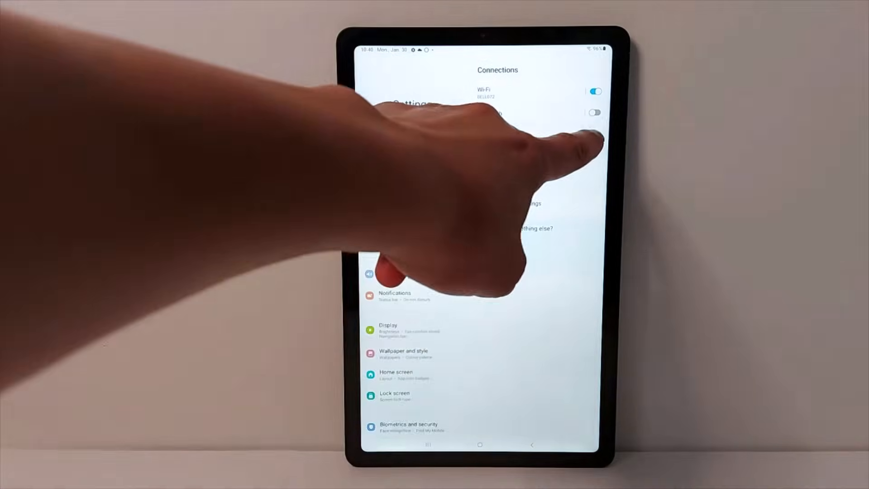
Toggle Flight mode on and off, then switch Wi-Fi off and back on
left_click(594, 132)
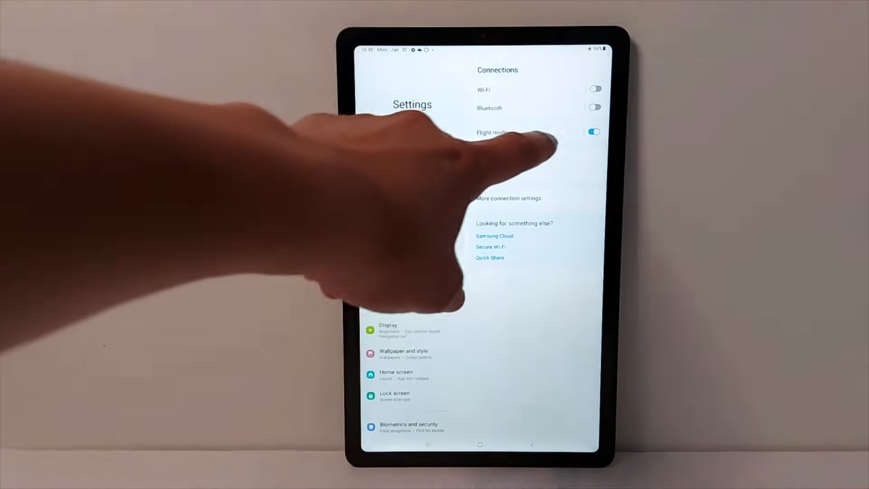
left_click(594, 132)
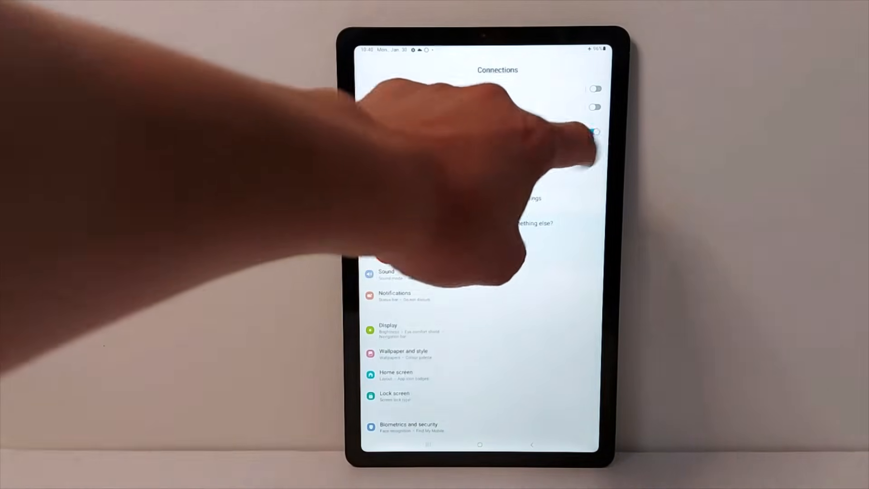
left_click(594, 90)
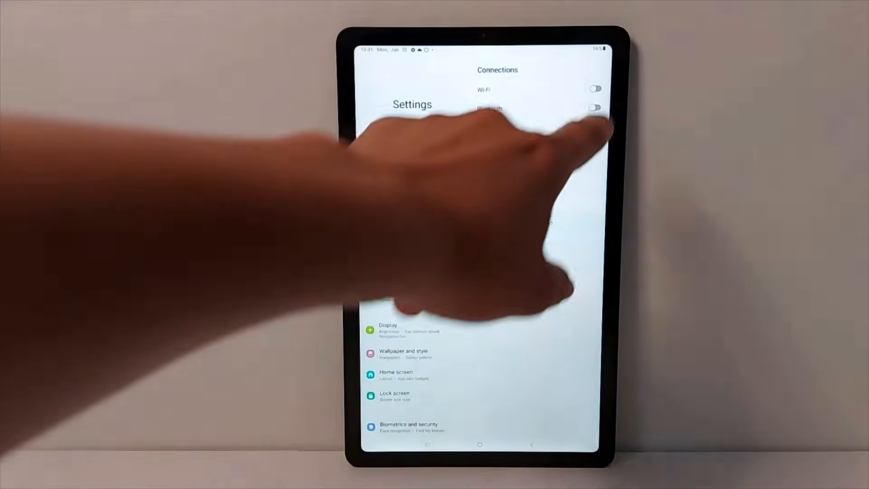
left_click(593, 90)
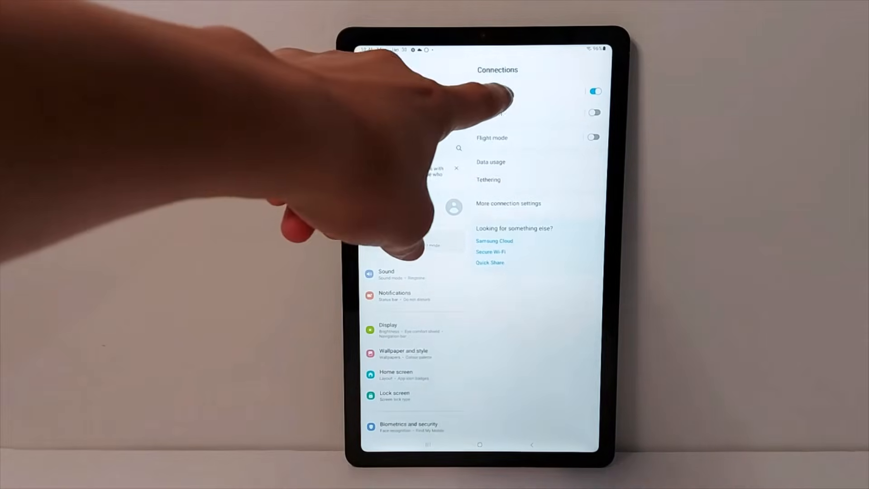
Forget the saved BELL072 network and rejoin it with its password so it shows Connected
left_click(501, 112)
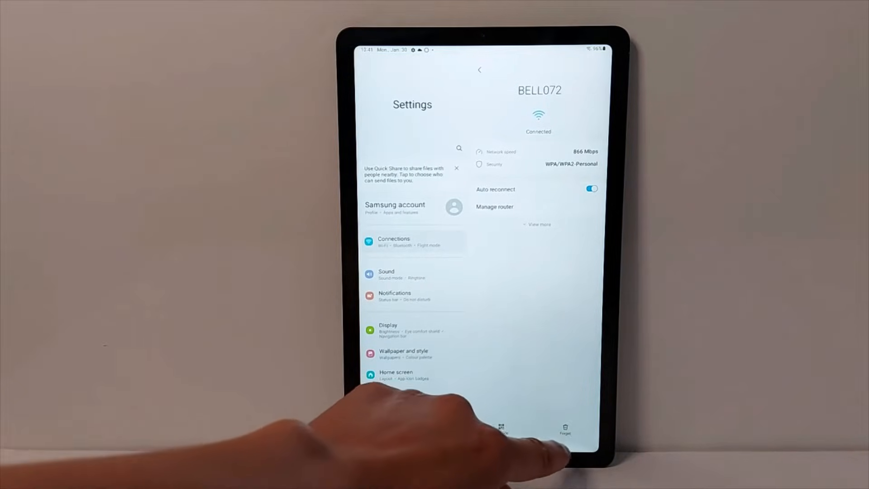
left_click(480, 69)
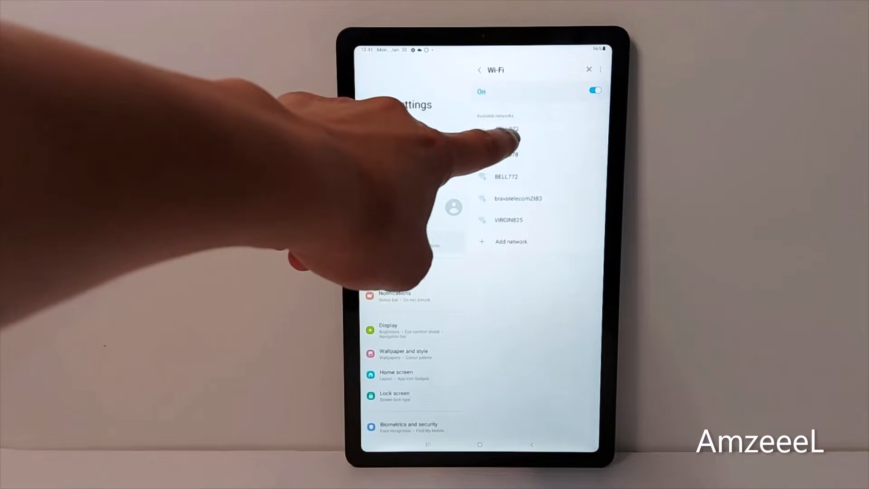
left_click(510, 134)
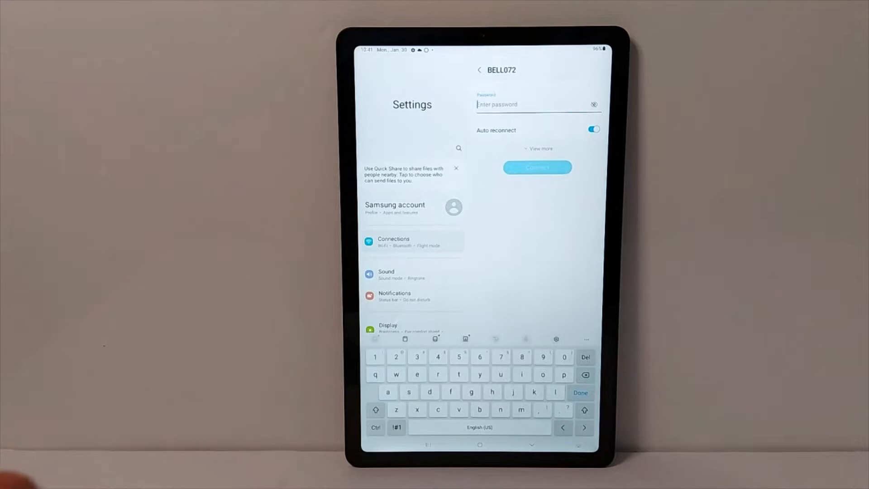
type("password")
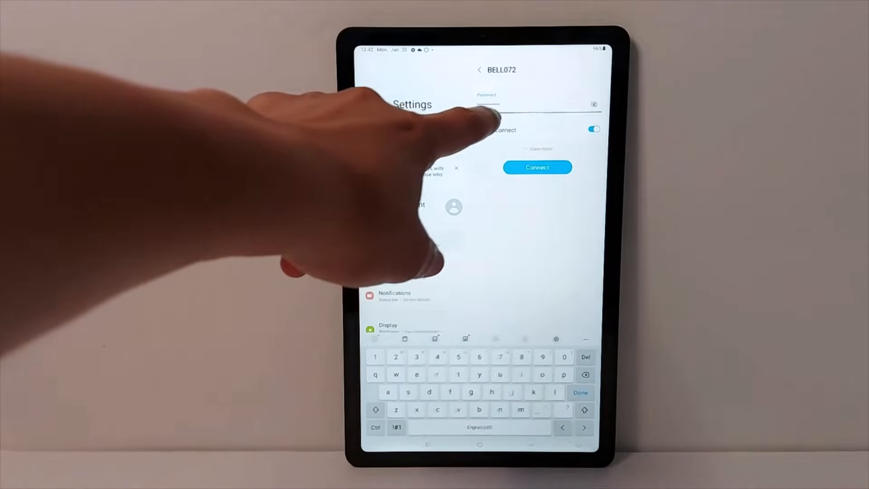
left_click(537, 166)
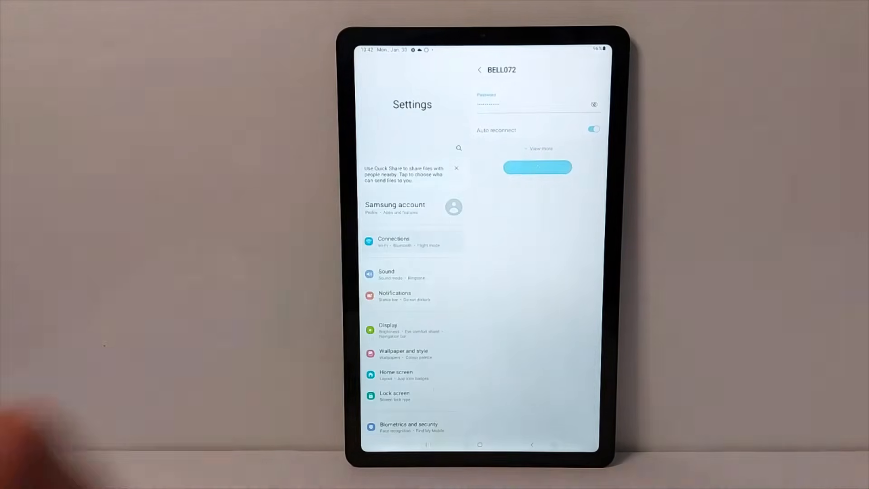
left_click(480, 69)
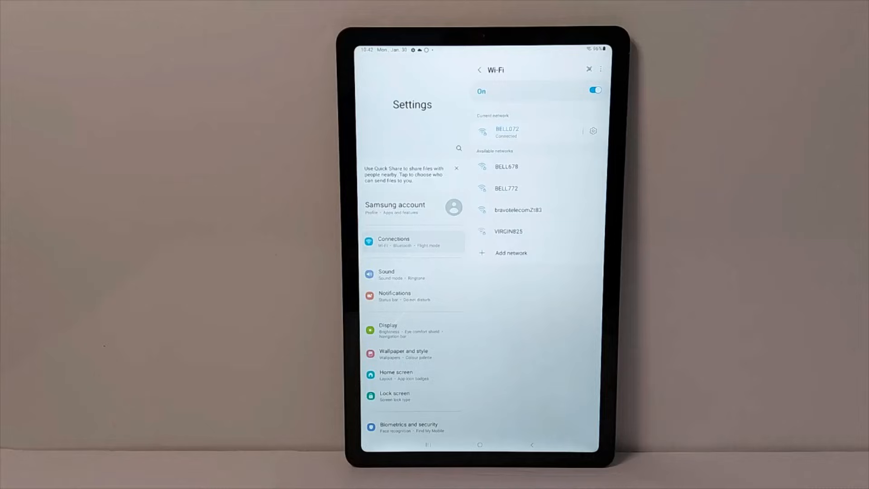
Reach the Reset page through About tablet's 'Looking for something else' link
left_click(479, 70)
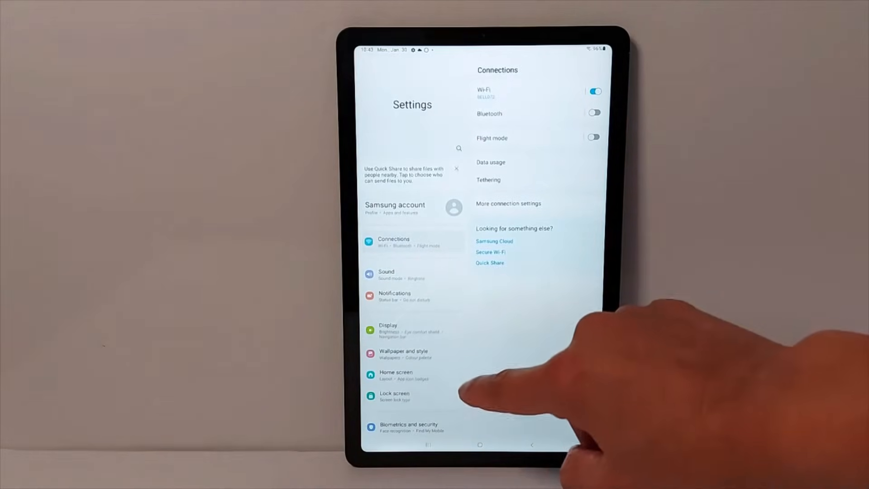
scroll("down", 3)
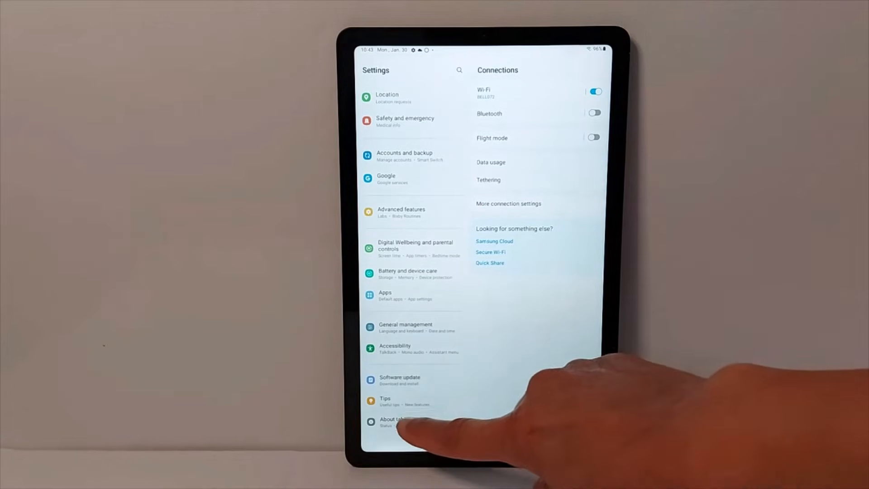
left_click(394, 422)
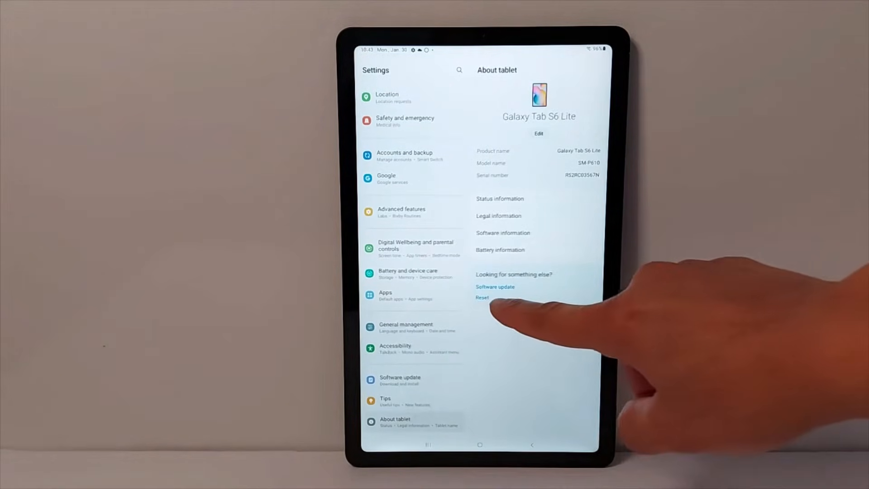
left_click(482, 298)
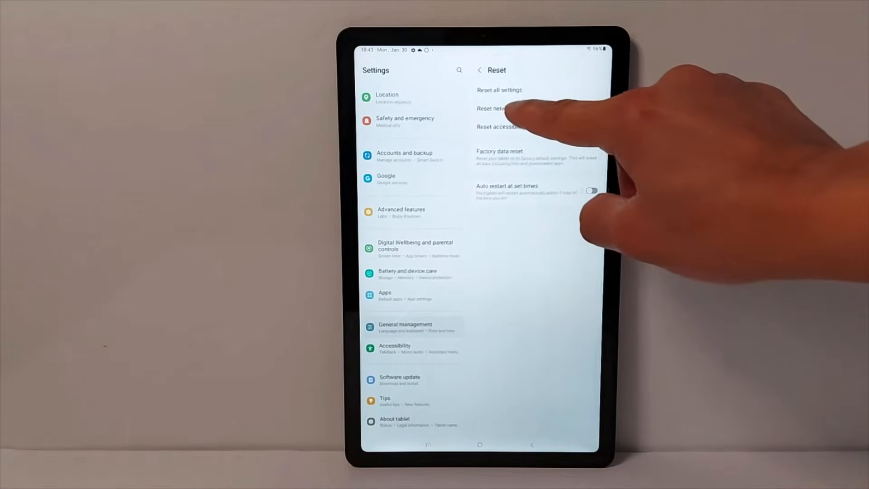
Run Reset network settings, then leave Settings for the home/apps screen
left_click(496, 109)
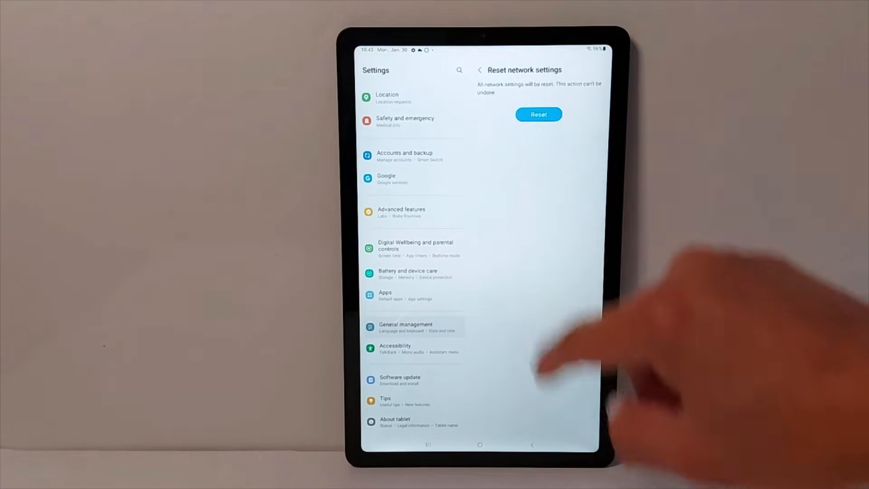
mouse_move(538, 311)
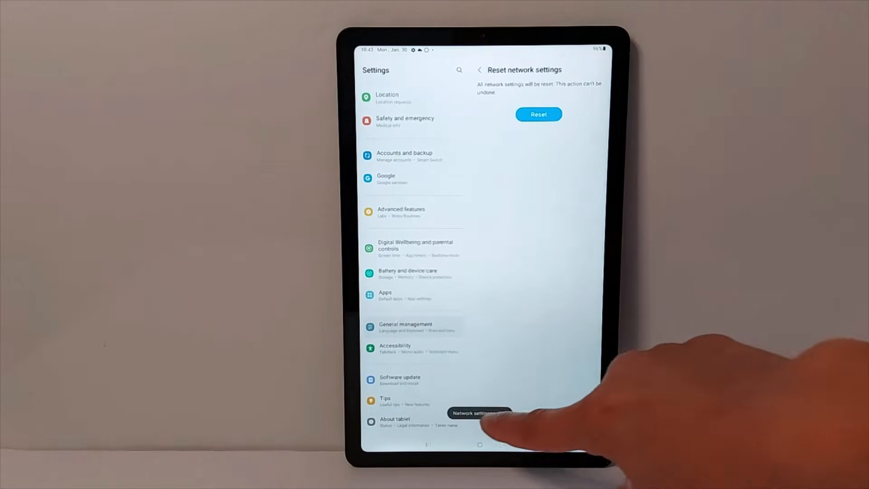
left_click(480, 445)
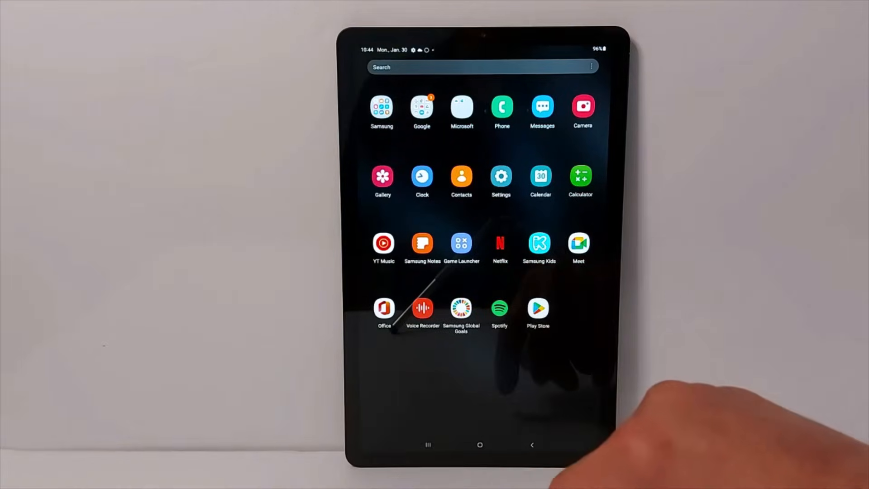
Reopen Settings' Wi-Fi list and rejoin BELL072 with its password so it shows Connected
left_click(501, 177)
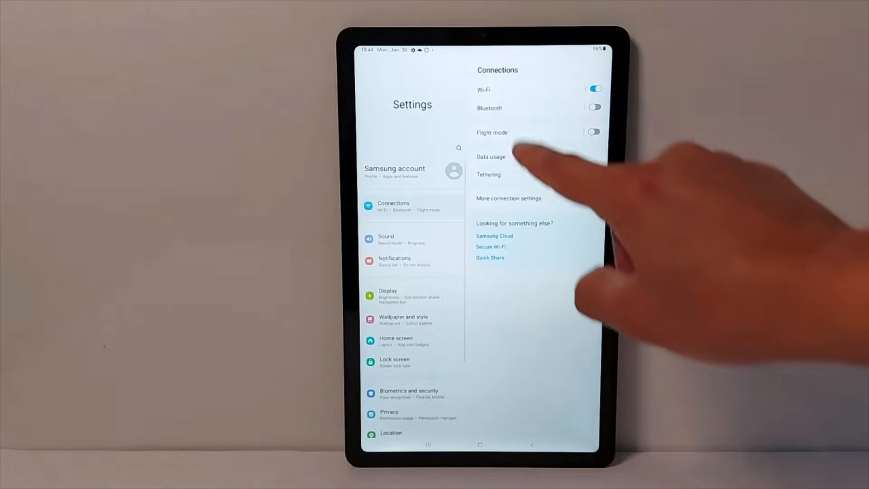
left_click(483, 90)
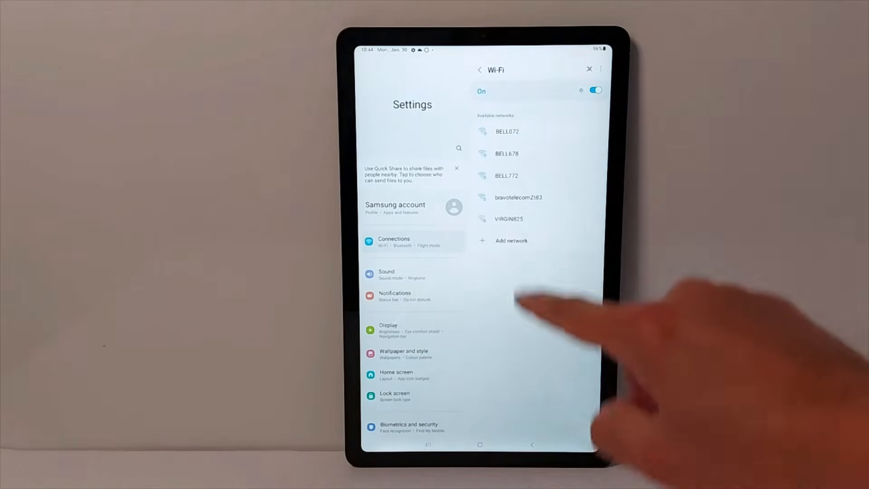
left_click(505, 131)
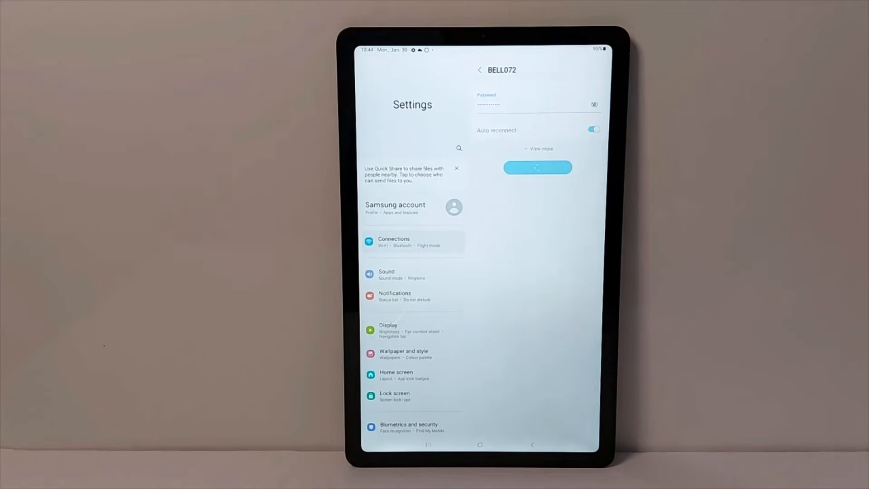
left_click(480, 70)
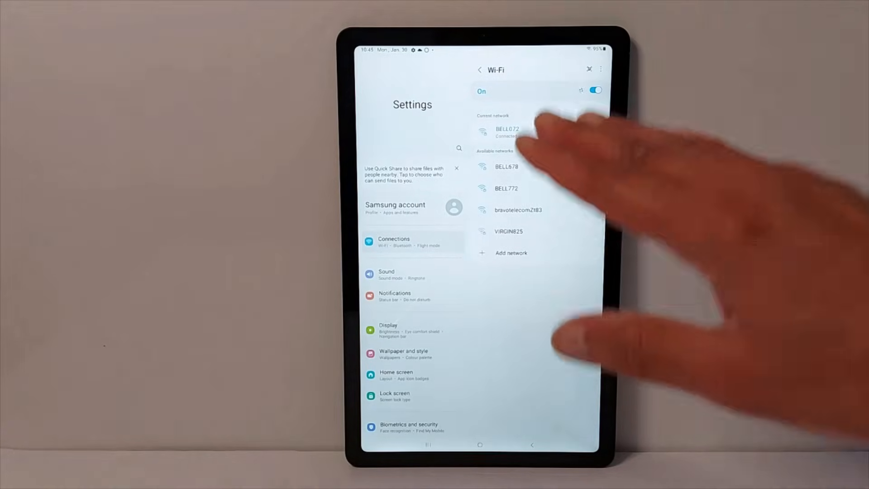